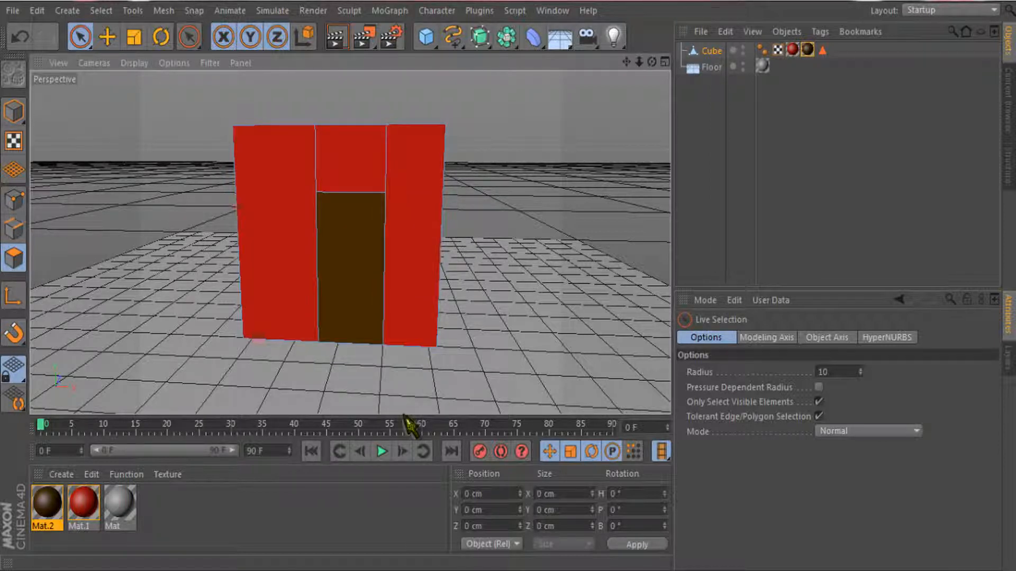
Switch the viewport to the four-view layout showing perspective, top, right and front.
click(355, 253)
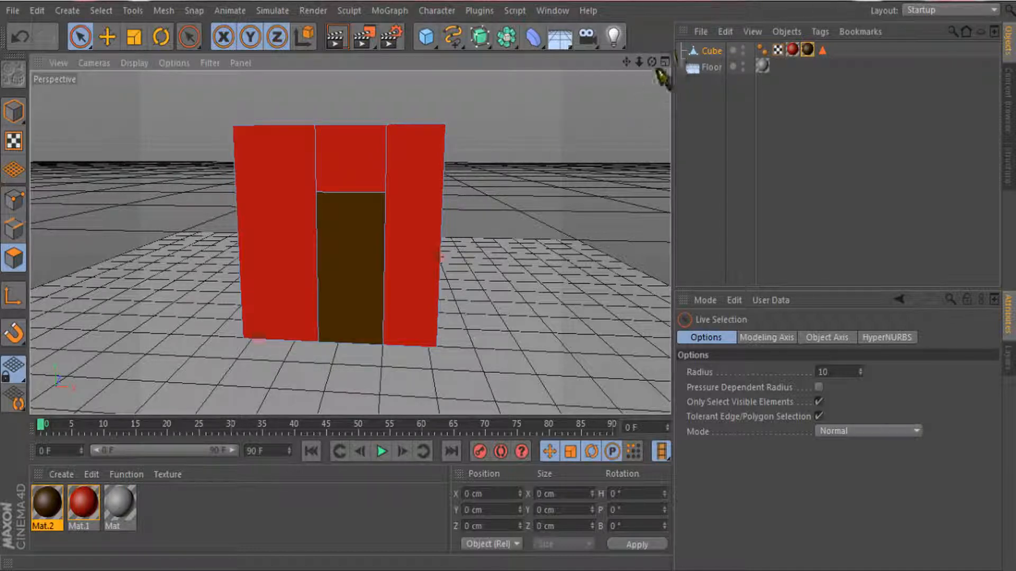
click(663, 62)
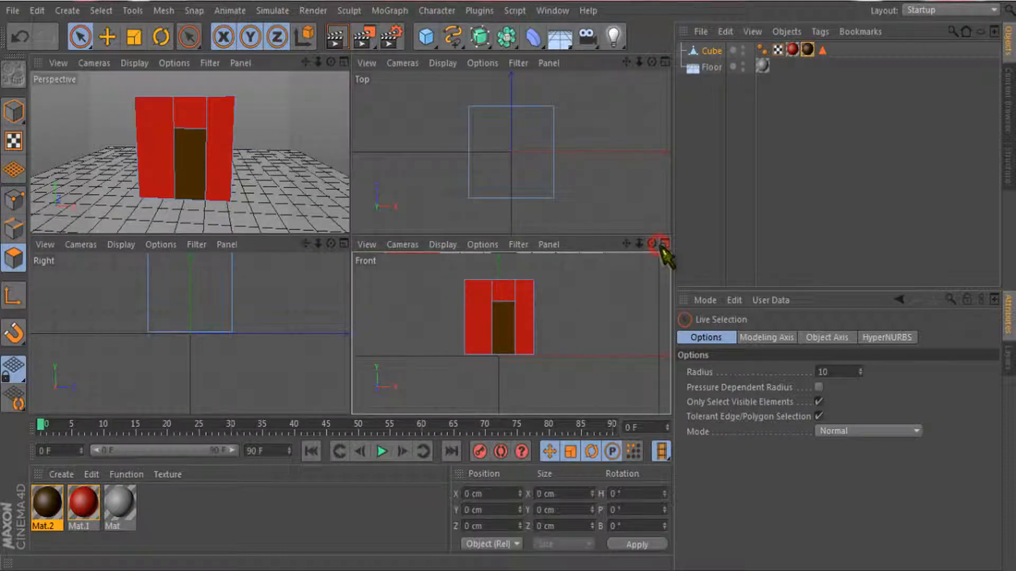
Maximize the Front view and select the brown door face with Live Selection.
click(664, 244)
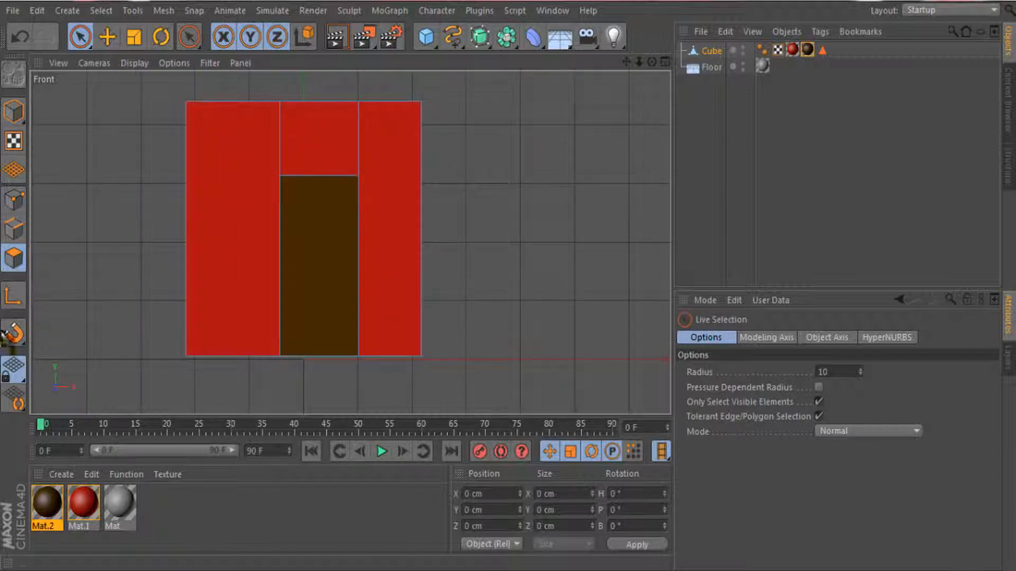
click(79, 36)
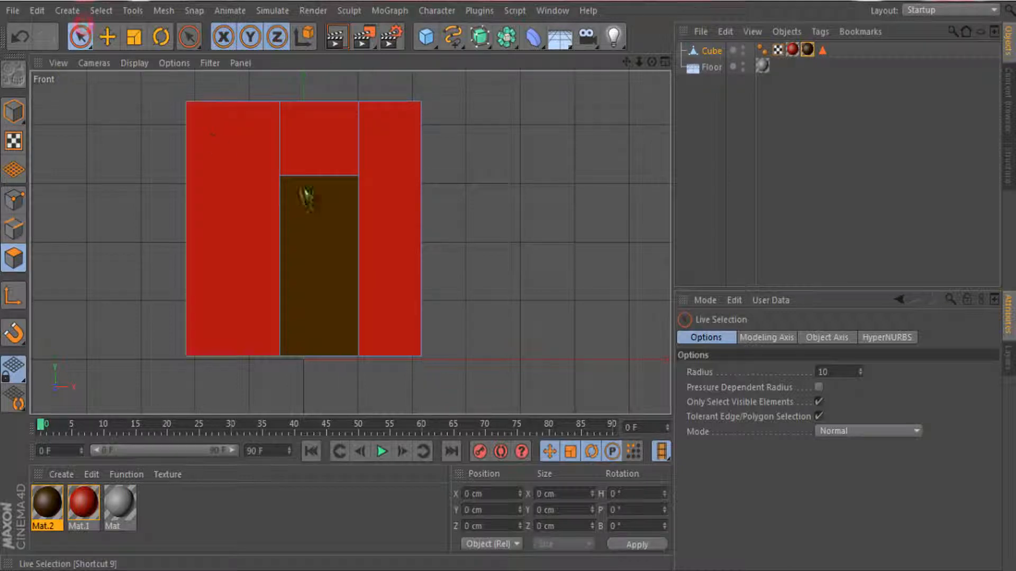
click(318, 266)
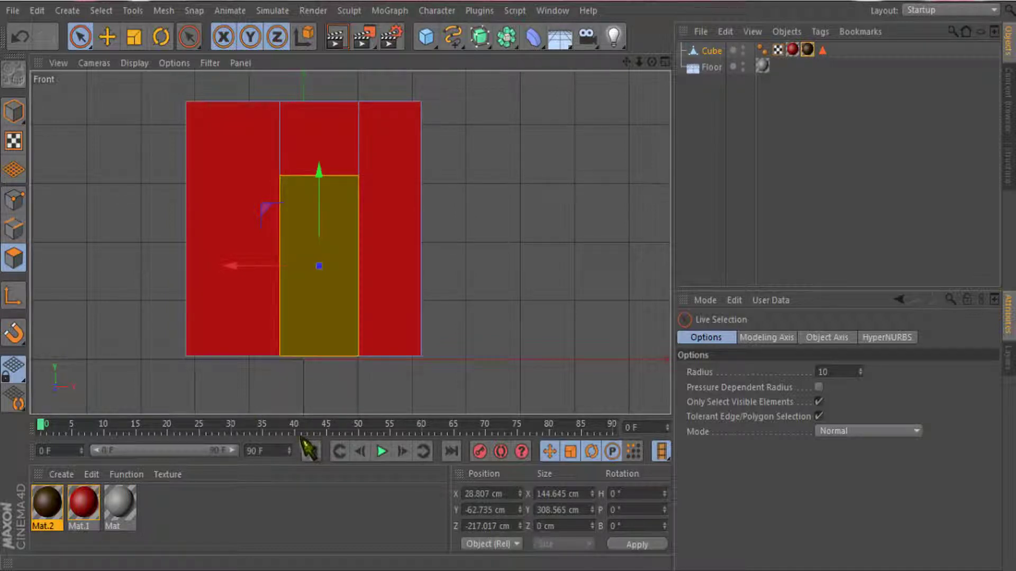
Activate the Knife tool in Line mode to cut into the door face.
click(188, 36)
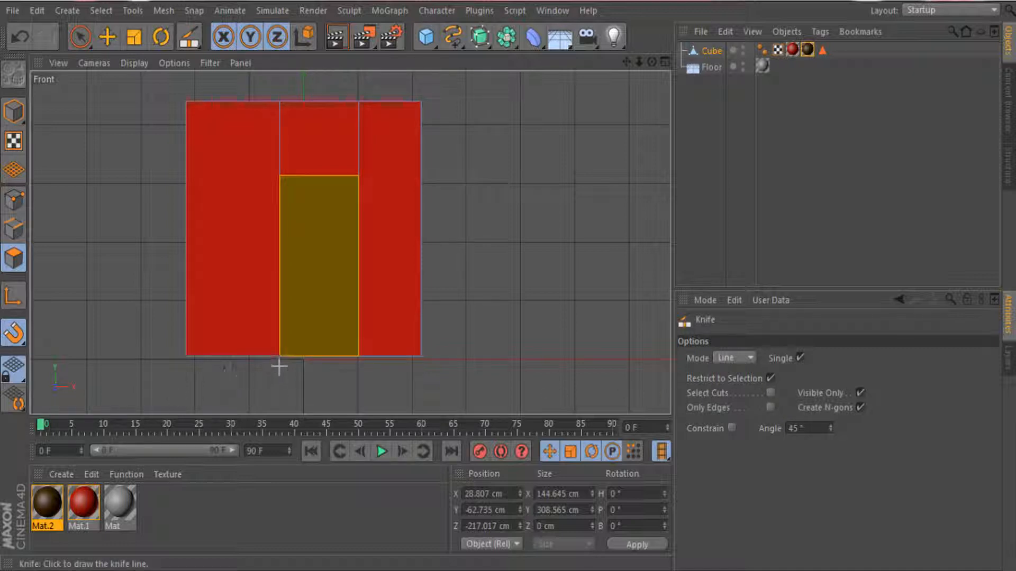
mouse_move(285, 373)
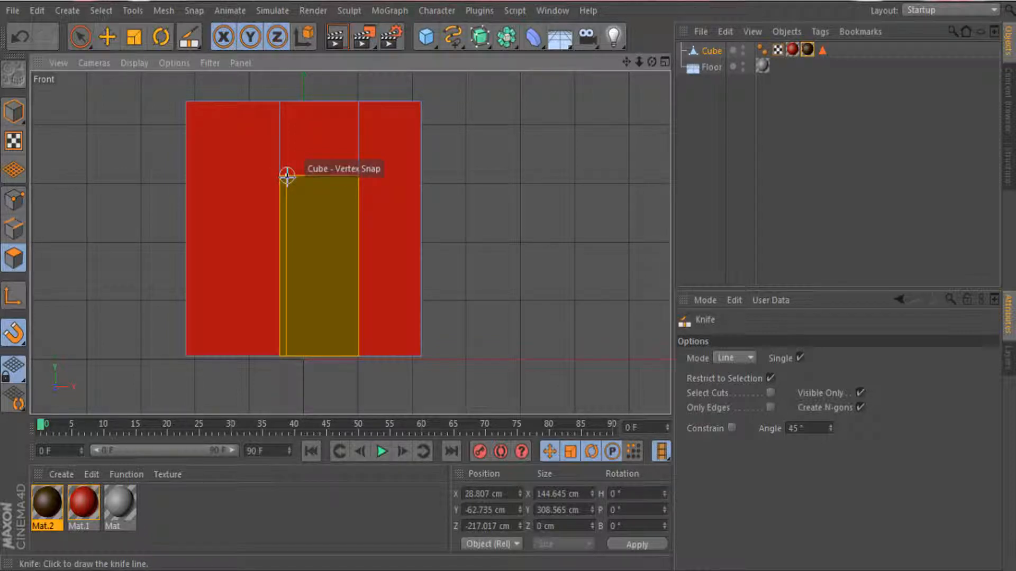
mouse_move(347, 374)
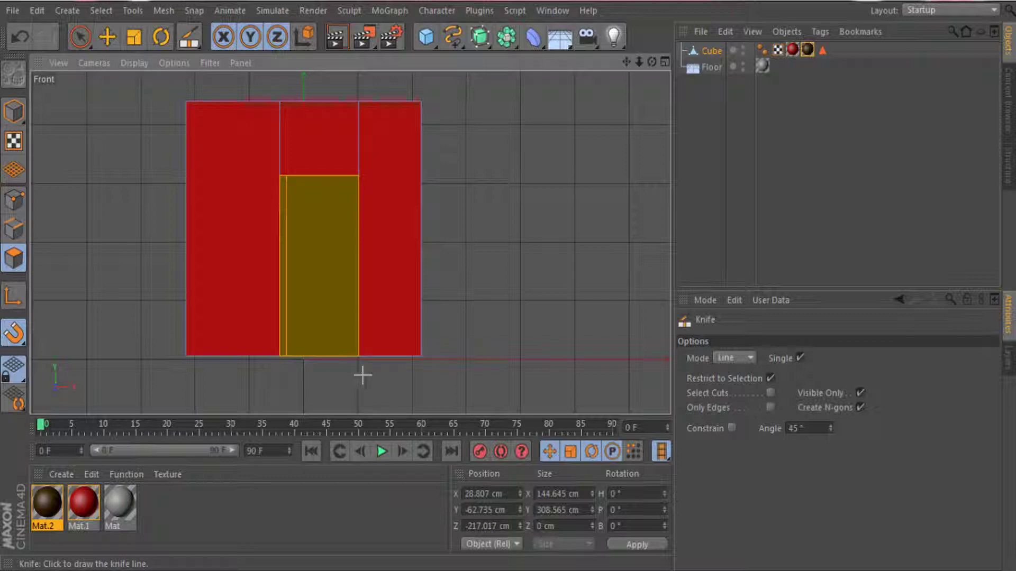
mouse_move(354, 370)
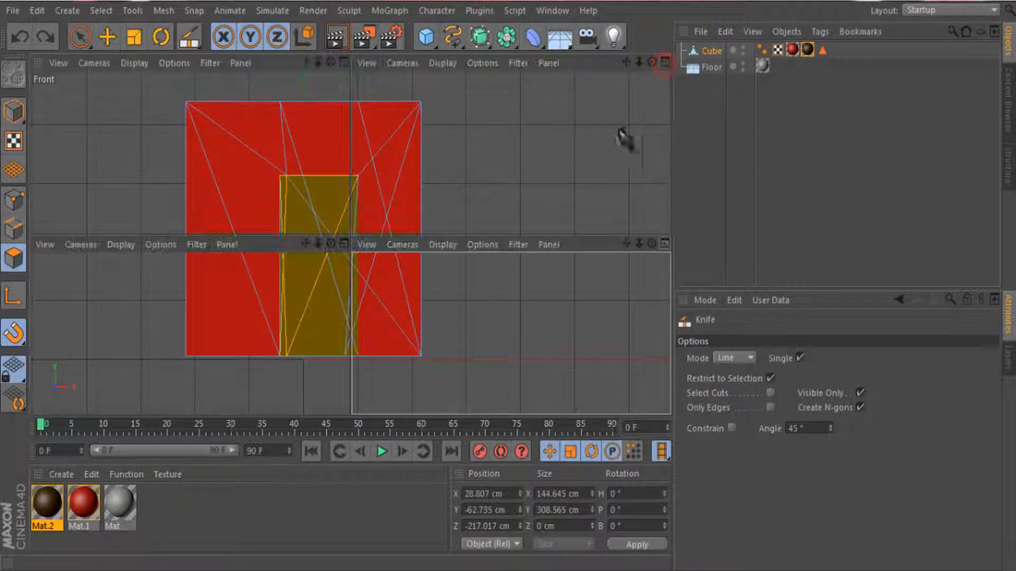
Restore the single Front view for the second vertical cut near the right edge.
click(663, 62)
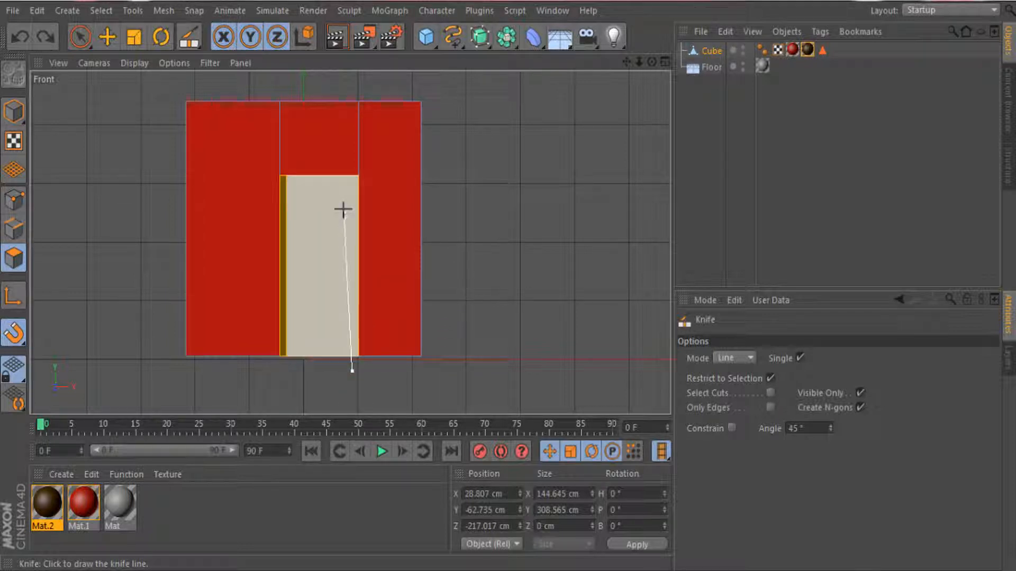
mouse_move(351, 180)
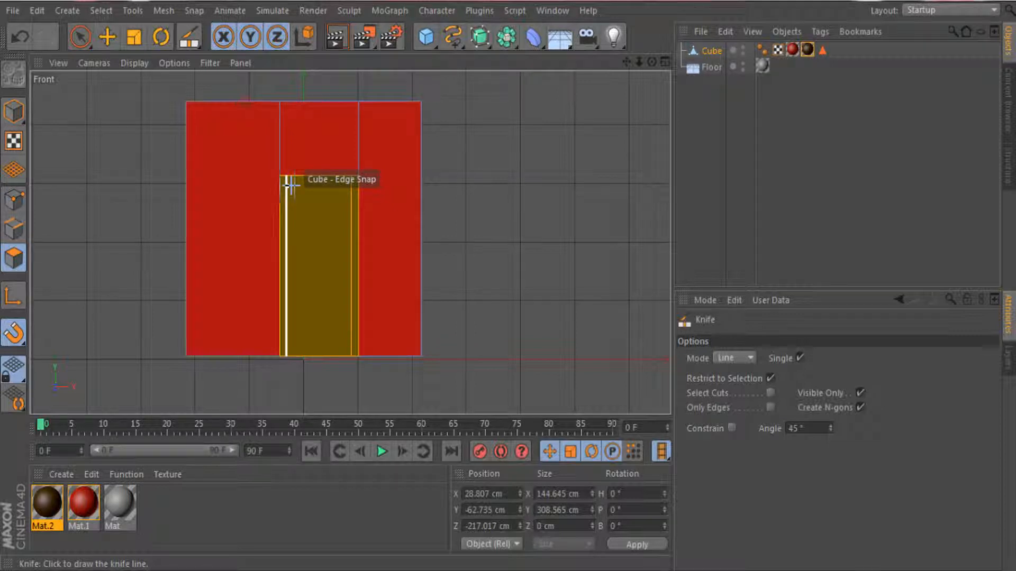
mouse_move(485, 245)
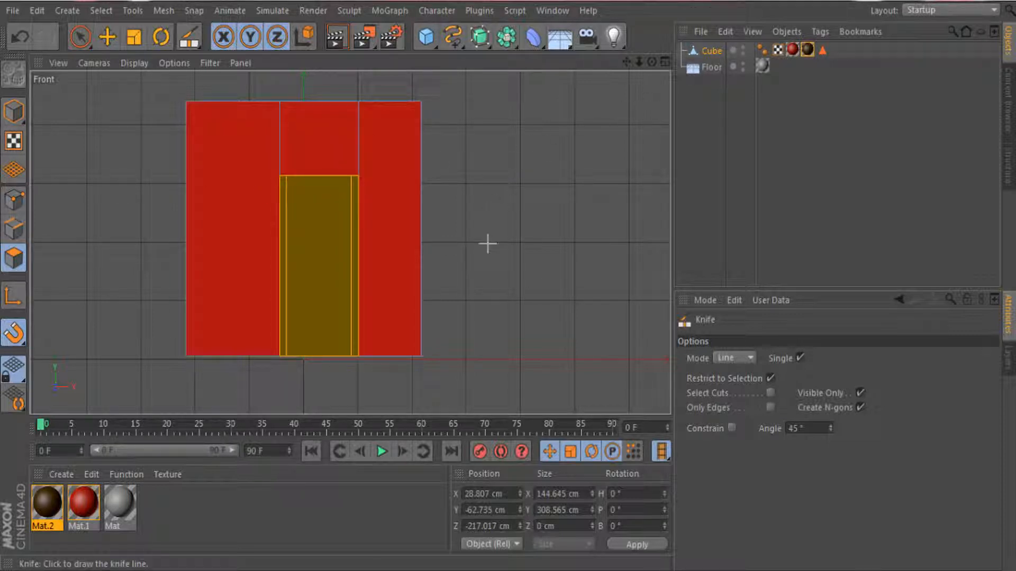
mouse_move(277, 189)
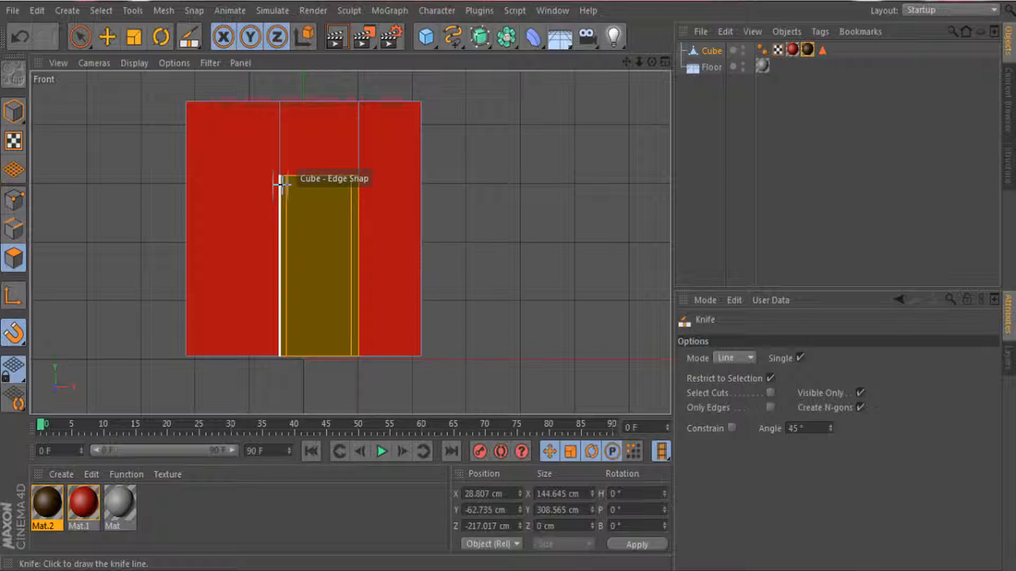
mouse_move(360, 186)
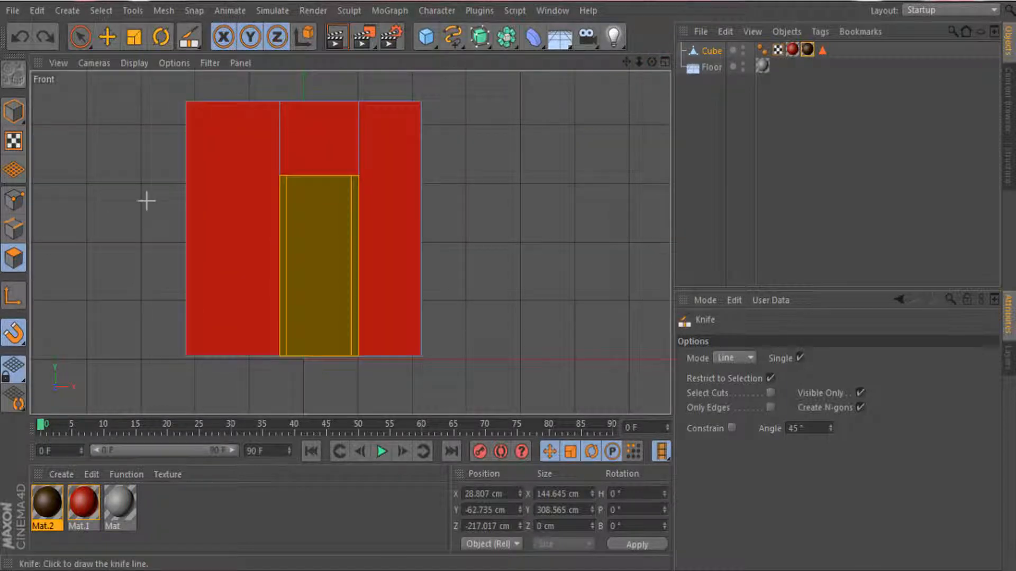
mouse_move(278, 184)
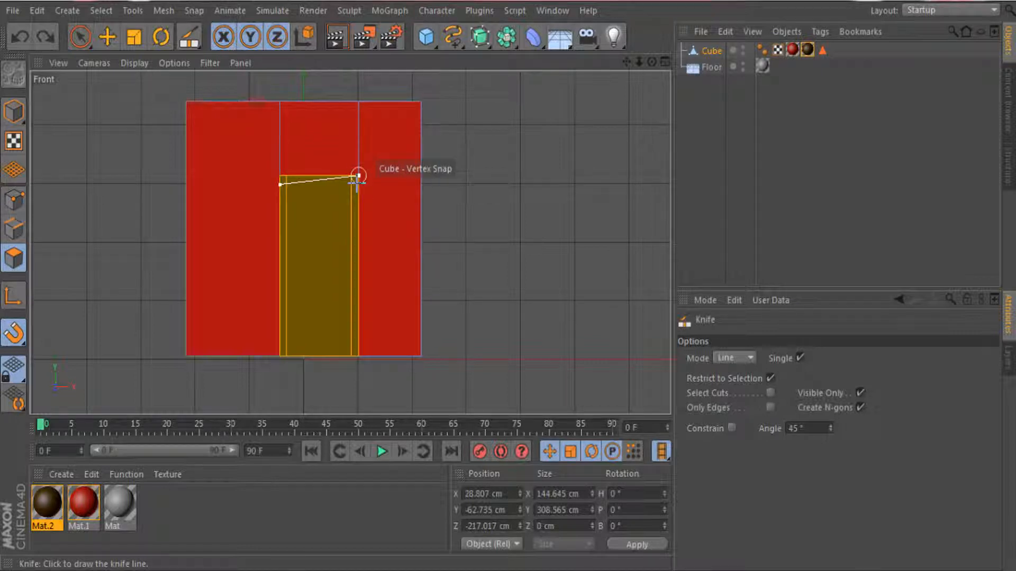
mouse_move(357, 183)
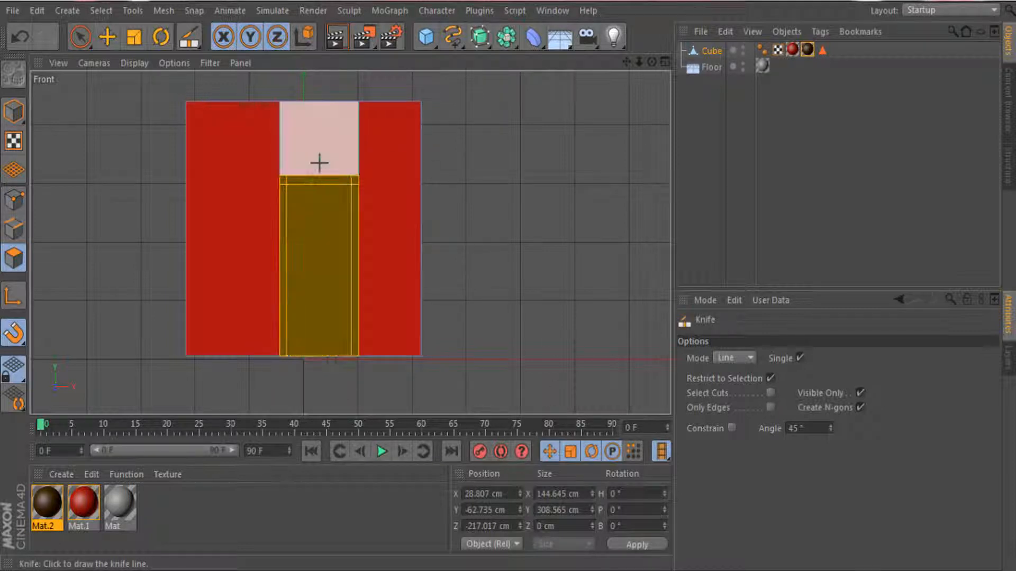
mouse_move(278, 266)
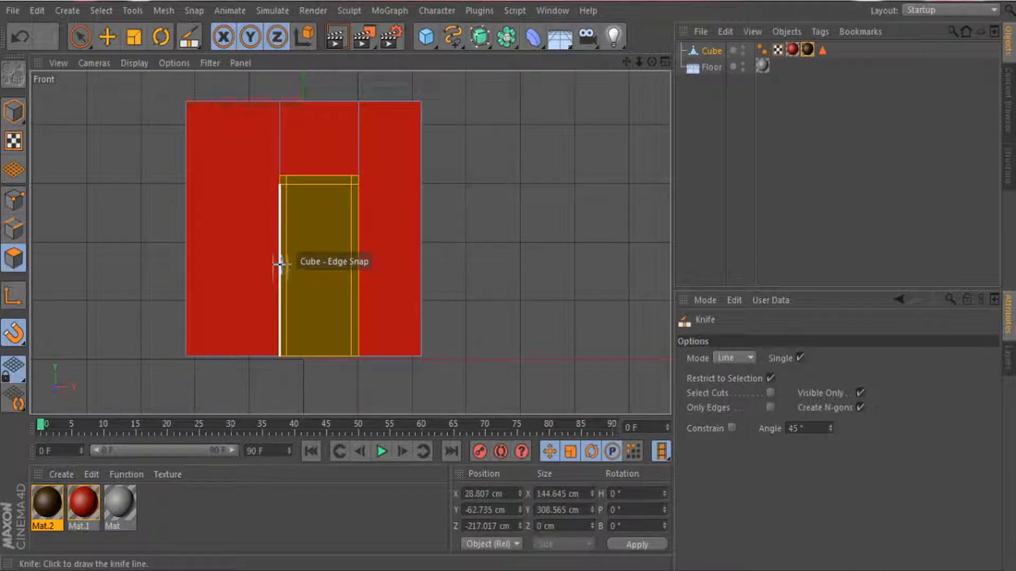
mouse_move(284, 245)
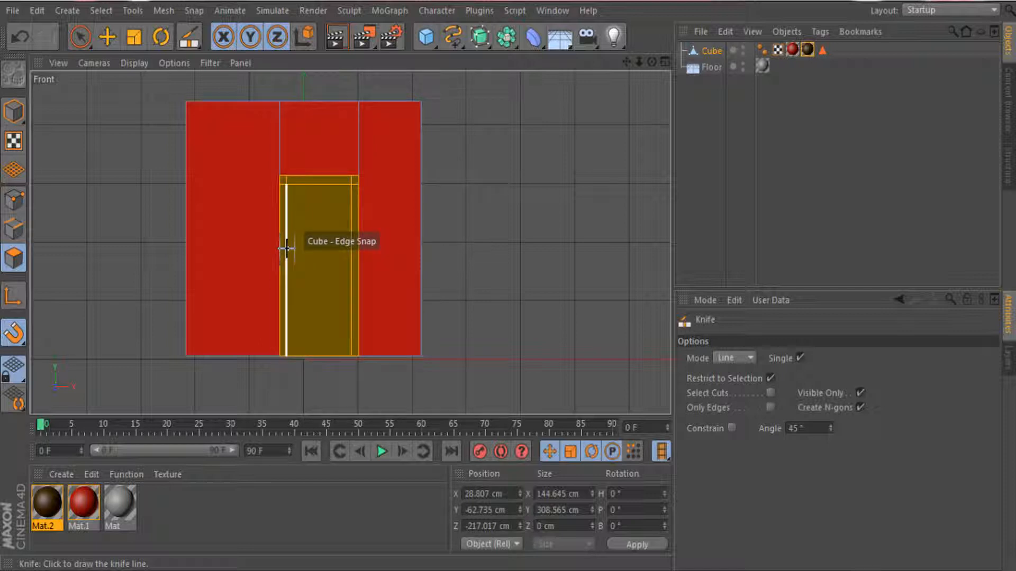
mouse_move(350, 249)
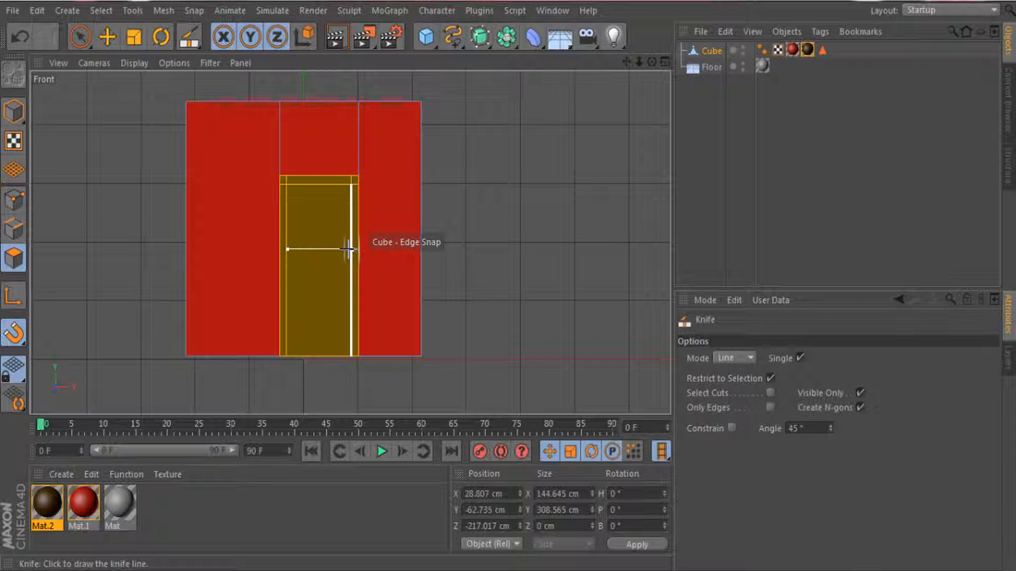
mouse_move(284, 278)
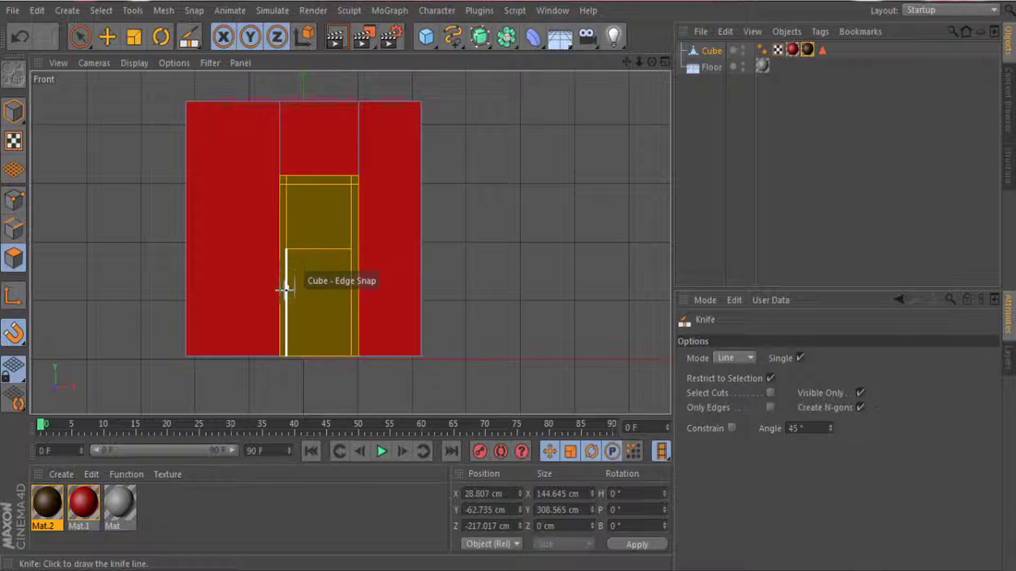
mouse_move(284, 299)
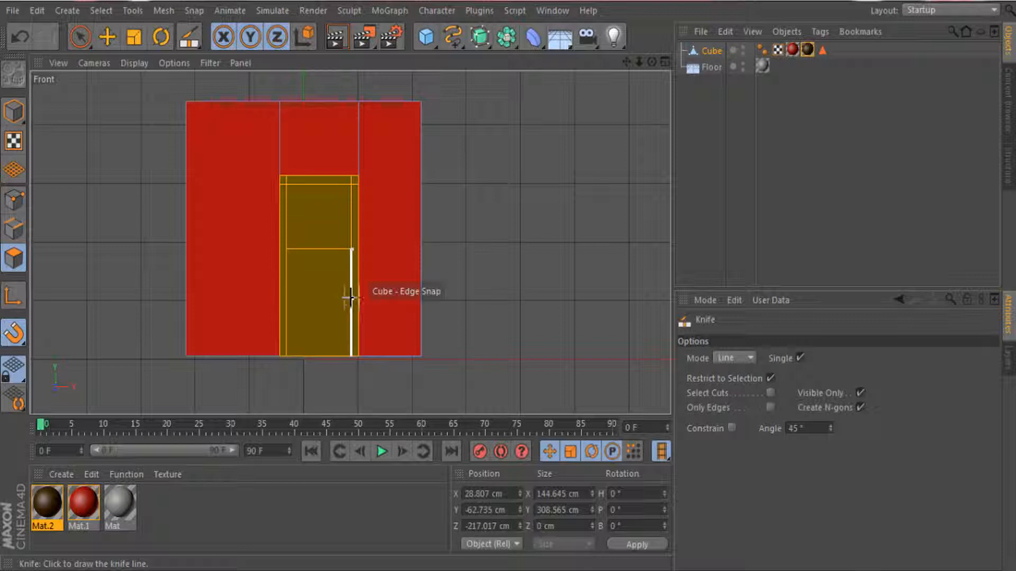
mouse_move(350, 298)
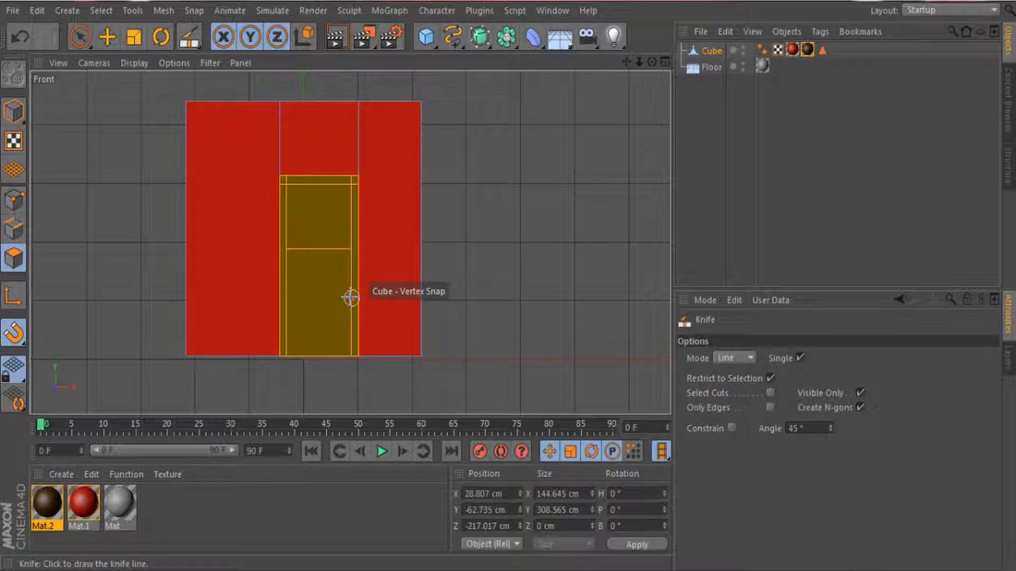
mouse_move(282, 298)
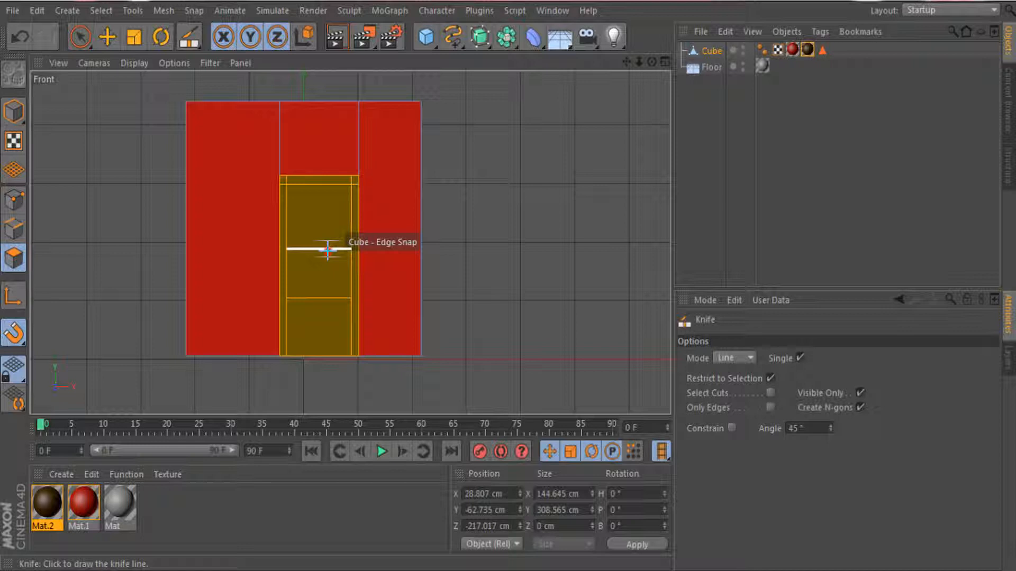
mouse_move(330, 298)
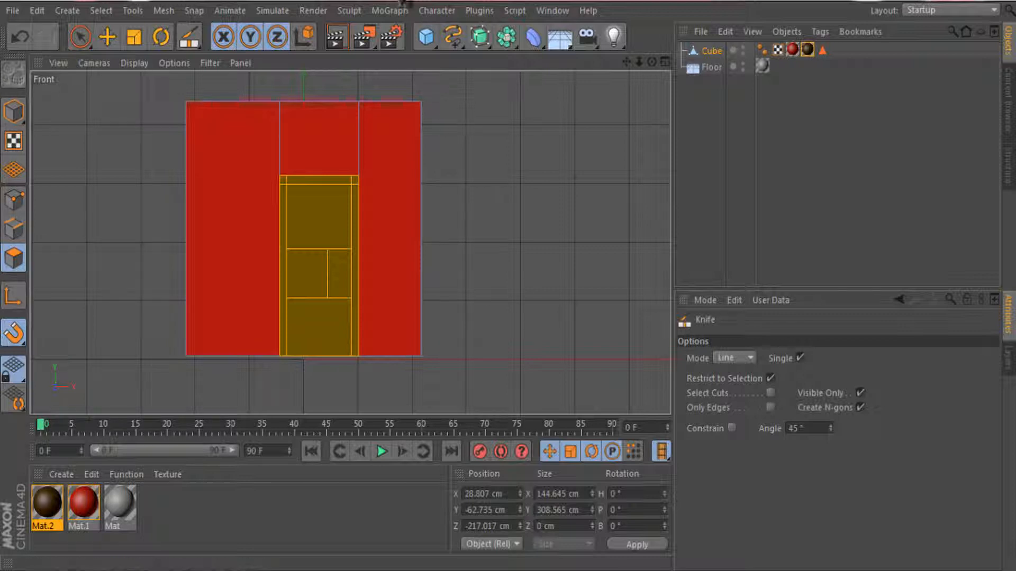
Add a Sphere primitive to the scene for the doorknob.
click(426, 36)
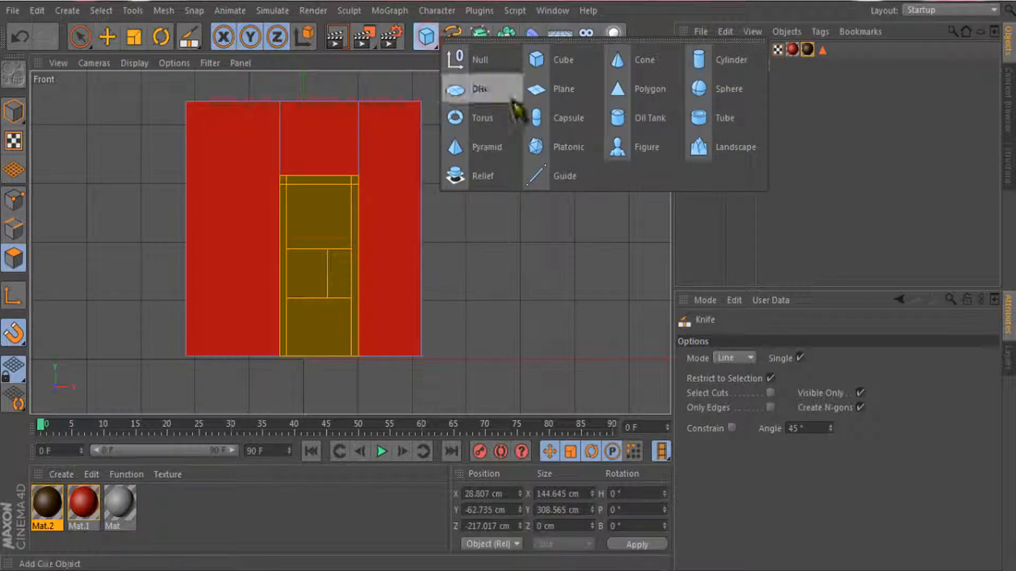
mouse_move(650, 118)
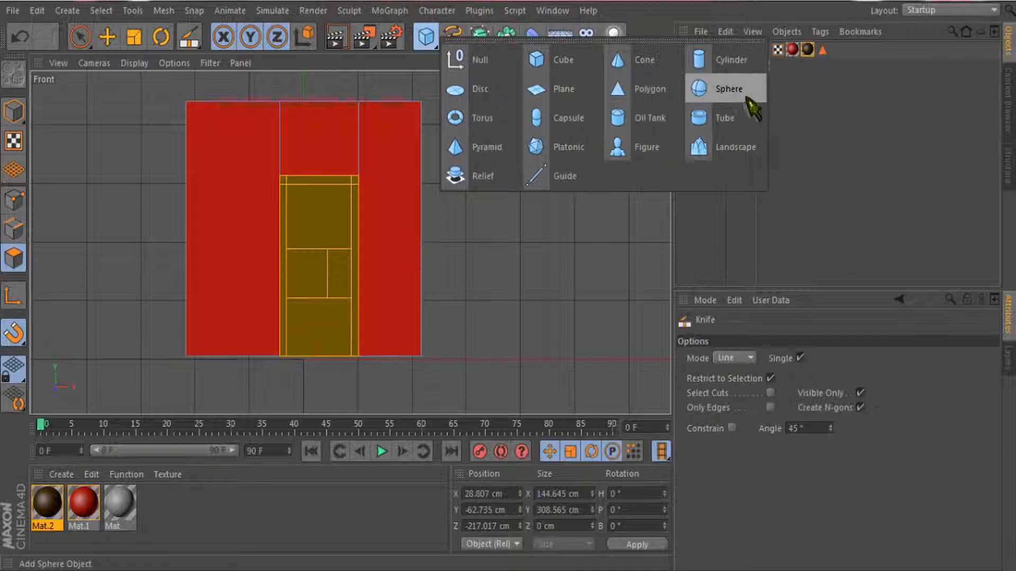
click(728, 89)
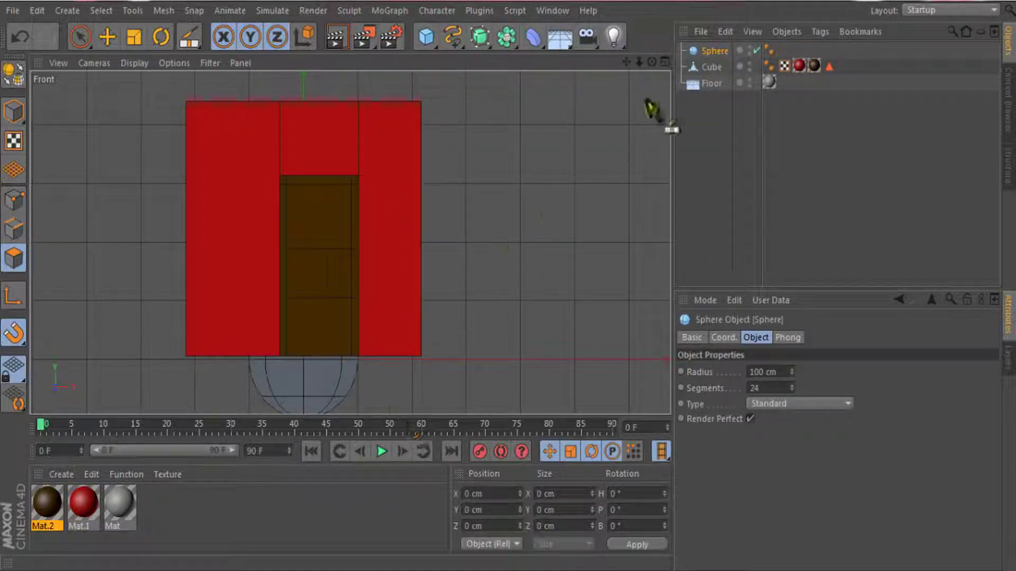
Raise the sphere along Y to about 145 cm behind the door, then reselect the cube.
click(711, 66)
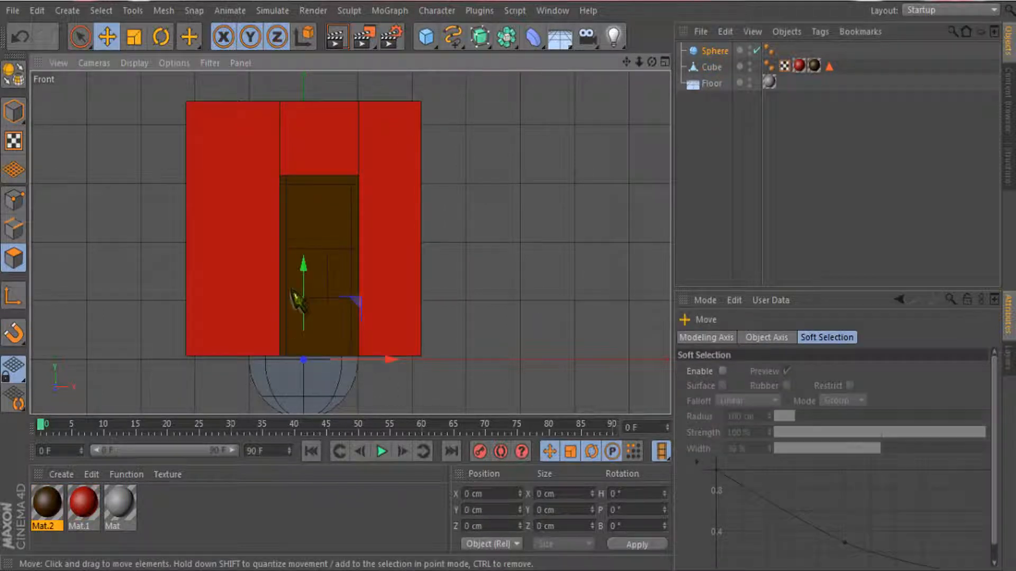
click(14, 110)
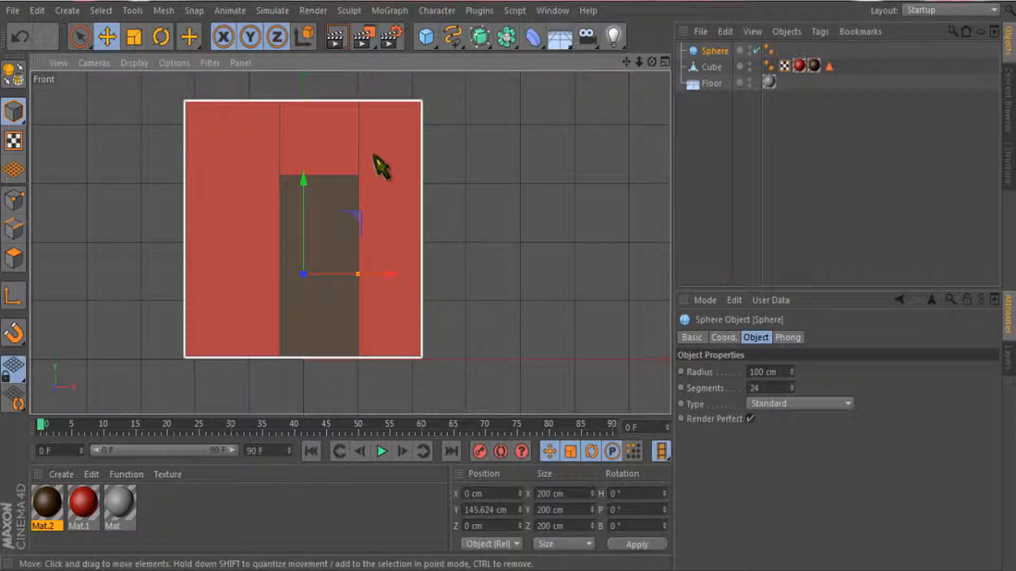
click(710, 67)
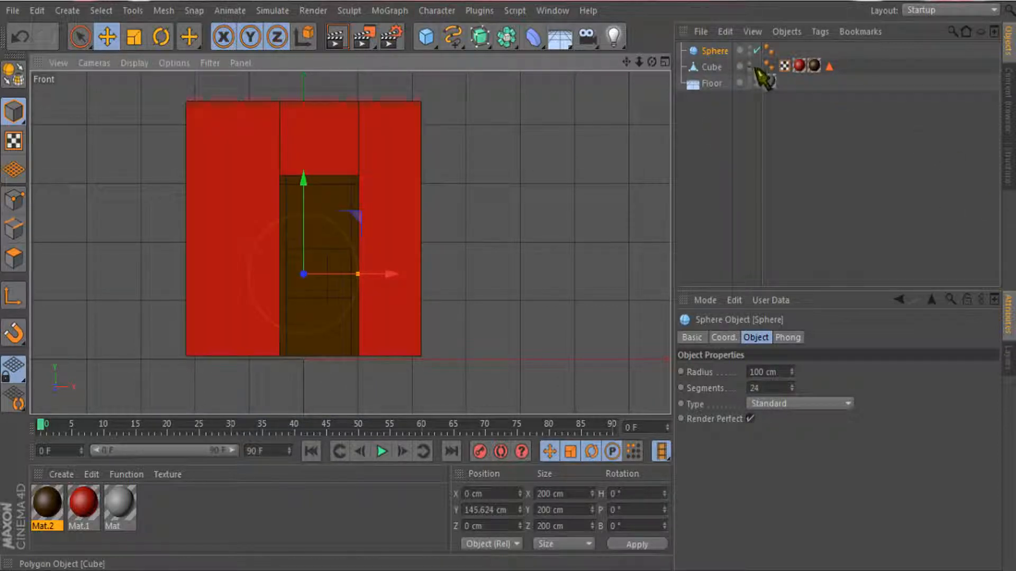
click(710, 67)
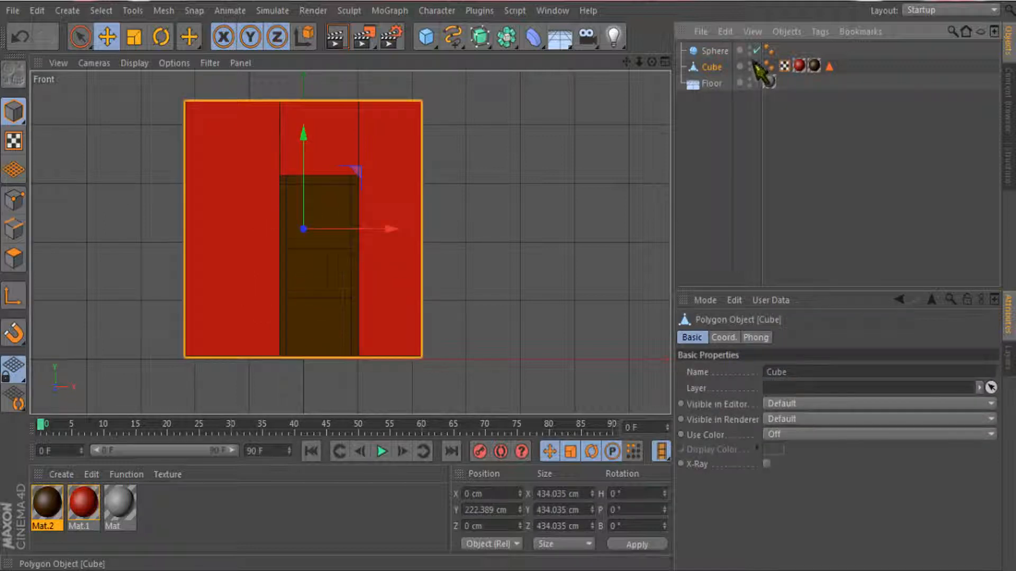
Hide the cube in the editor and scale the sphere down to doorknob size.
click(753, 65)
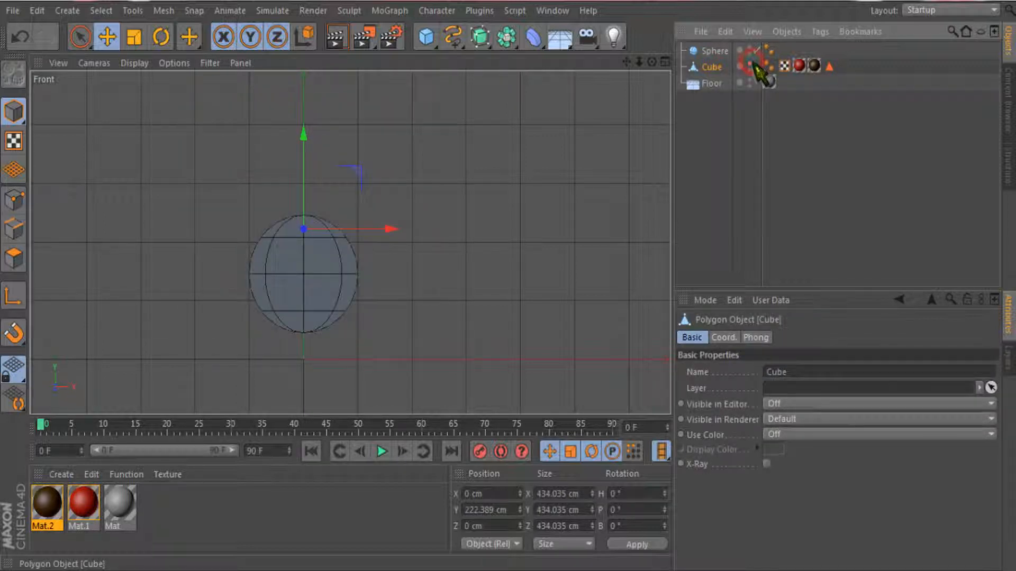
click(740, 51)
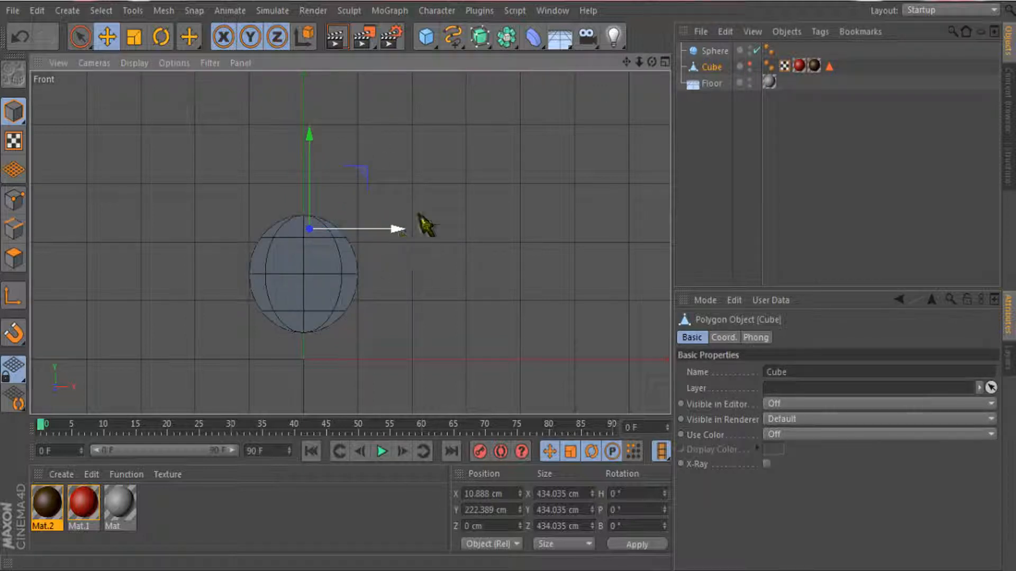
click(716, 51)
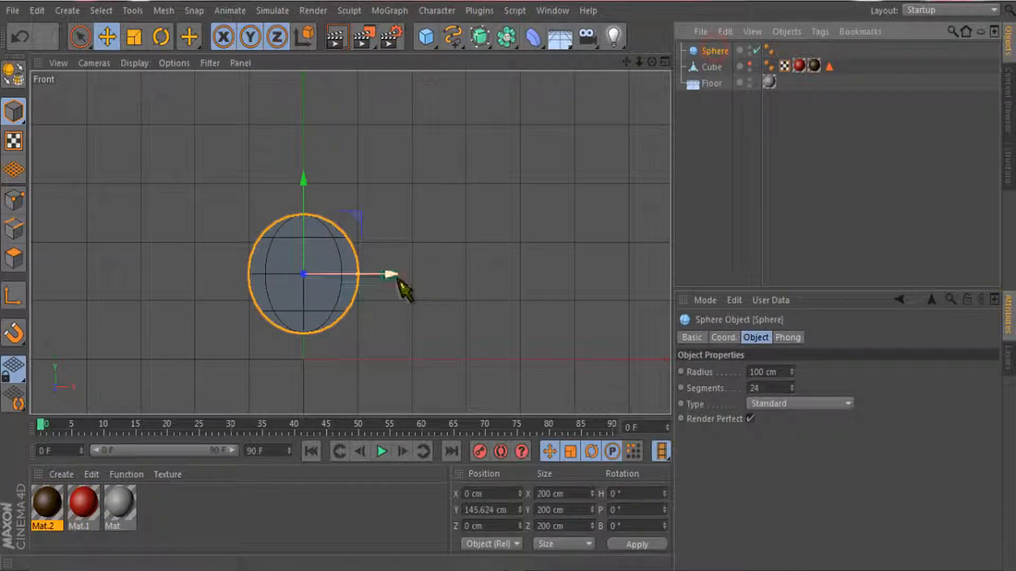
click(133, 37)
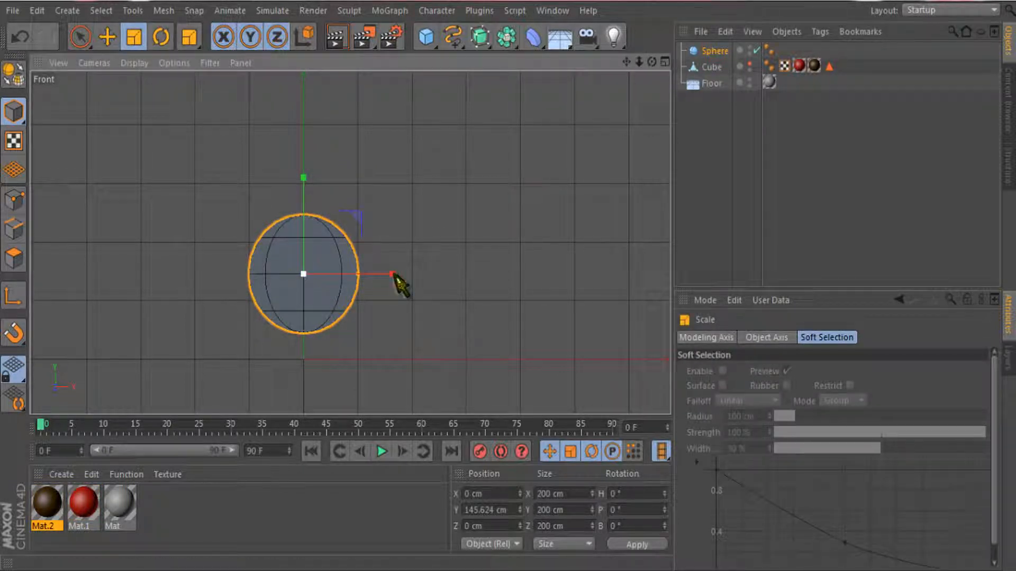
drag(392, 272, 337, 282)
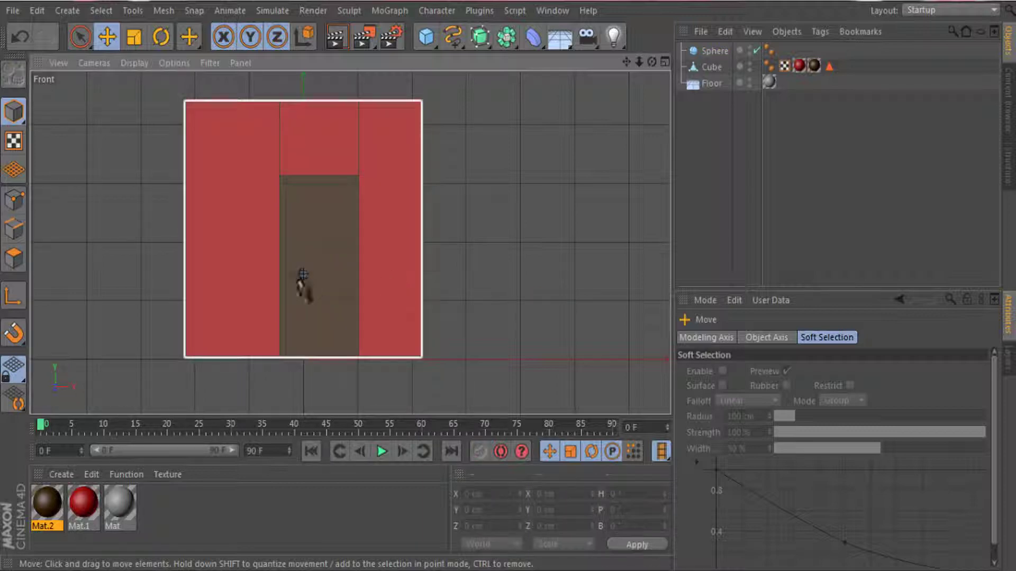
Shrink the knob to roughly 15 cm and shift it toward the door's right edge.
click(317, 292)
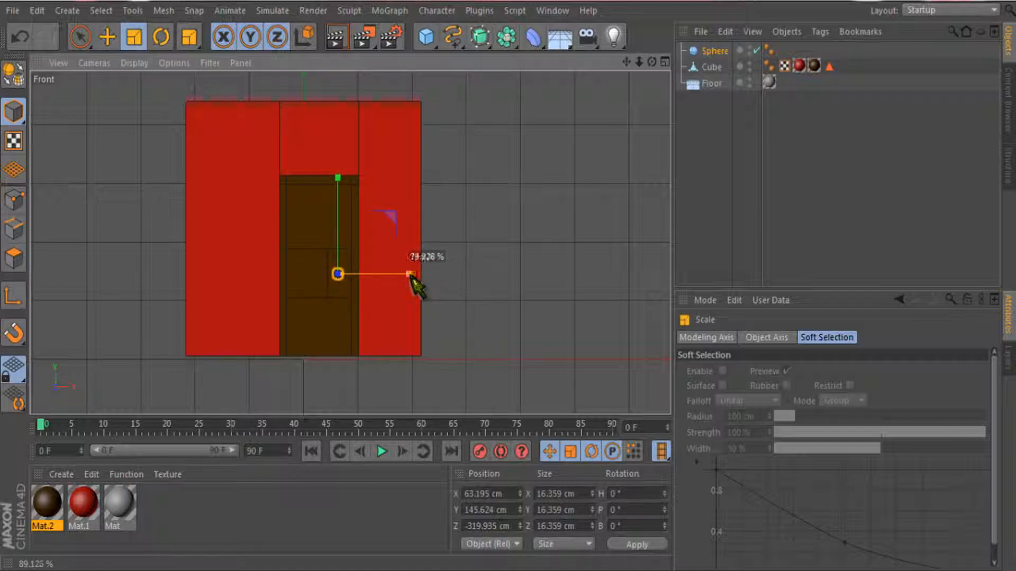
click(107, 37)
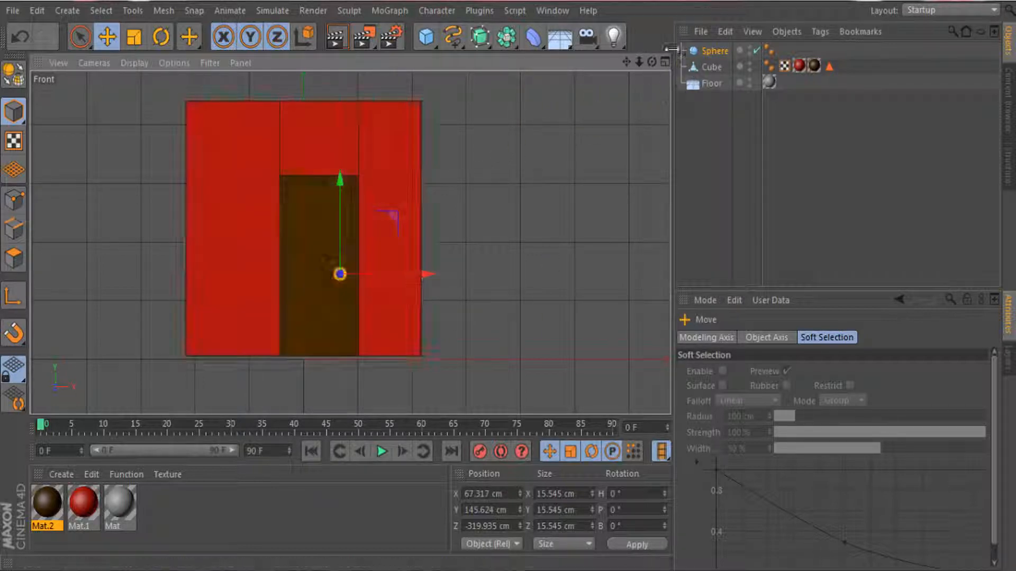
click(664, 63)
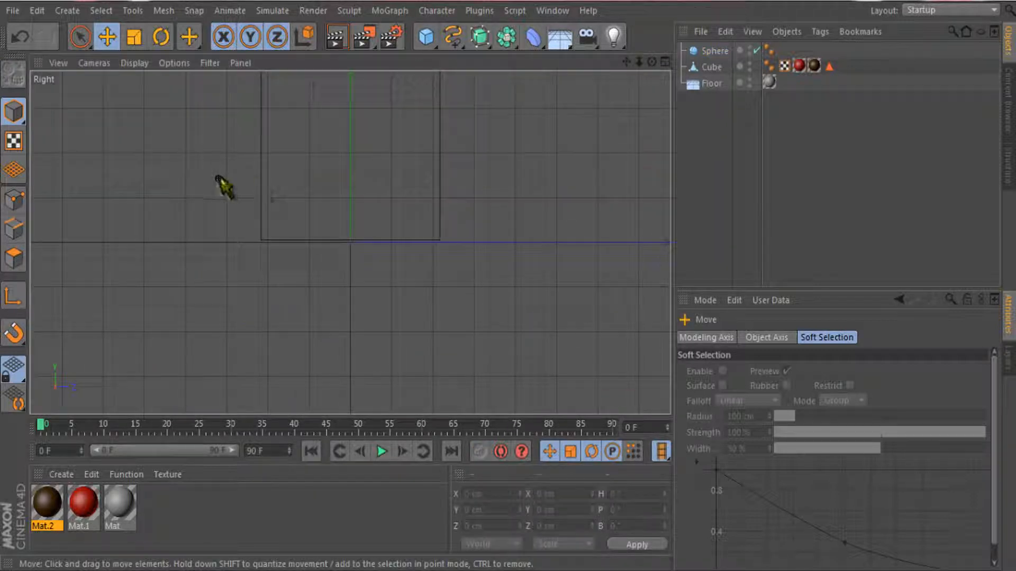
Drag the knob forward along Z to the door's front surface and show all four views.
click(223, 188)
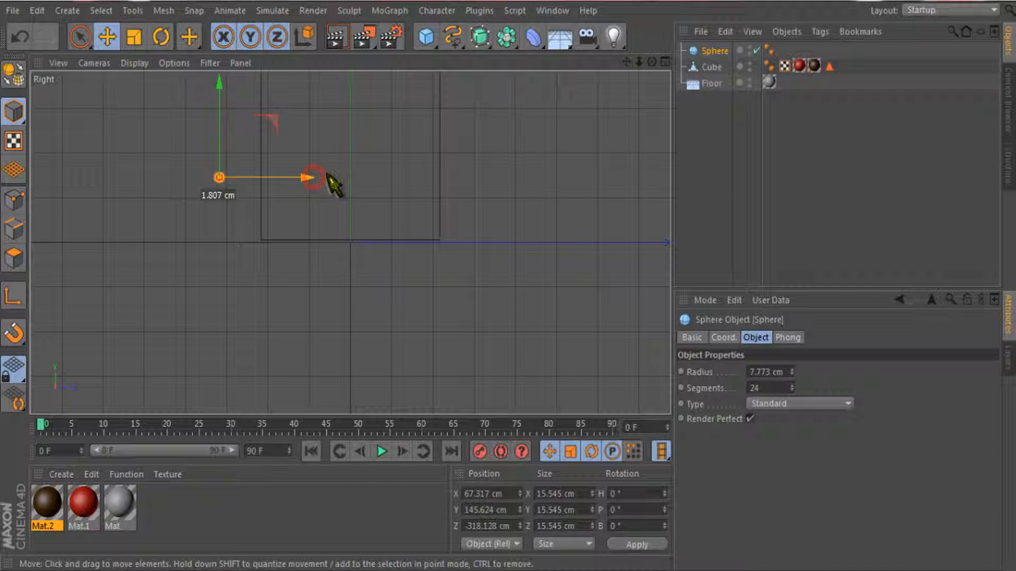
drag(305, 177, 357, 177)
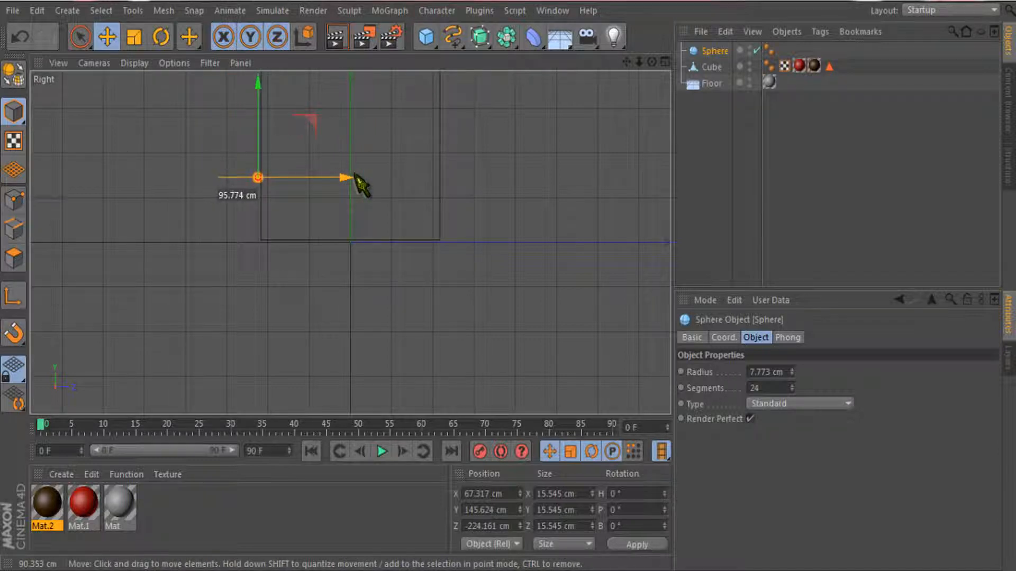
click(220, 288)
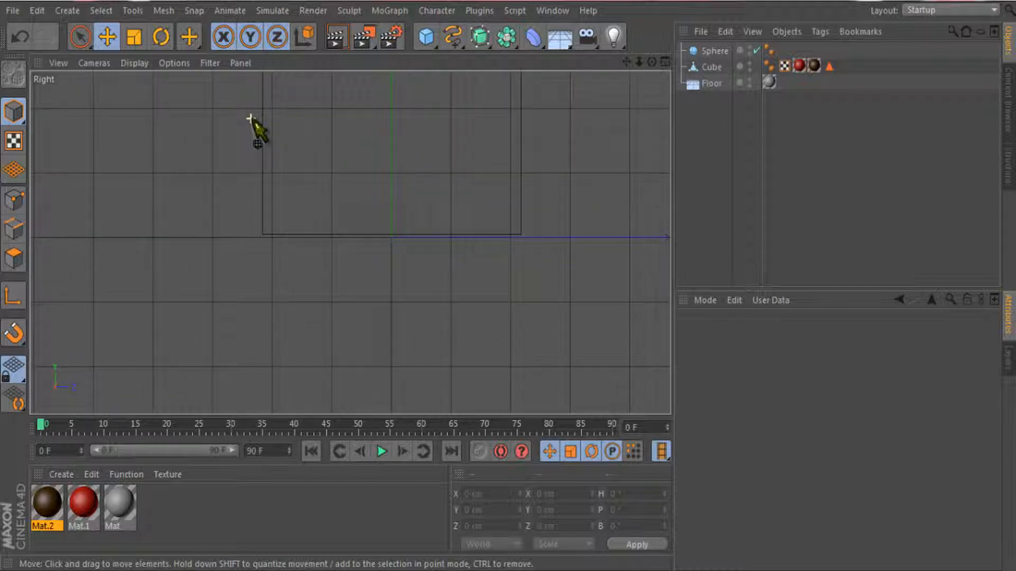
click(716, 51)
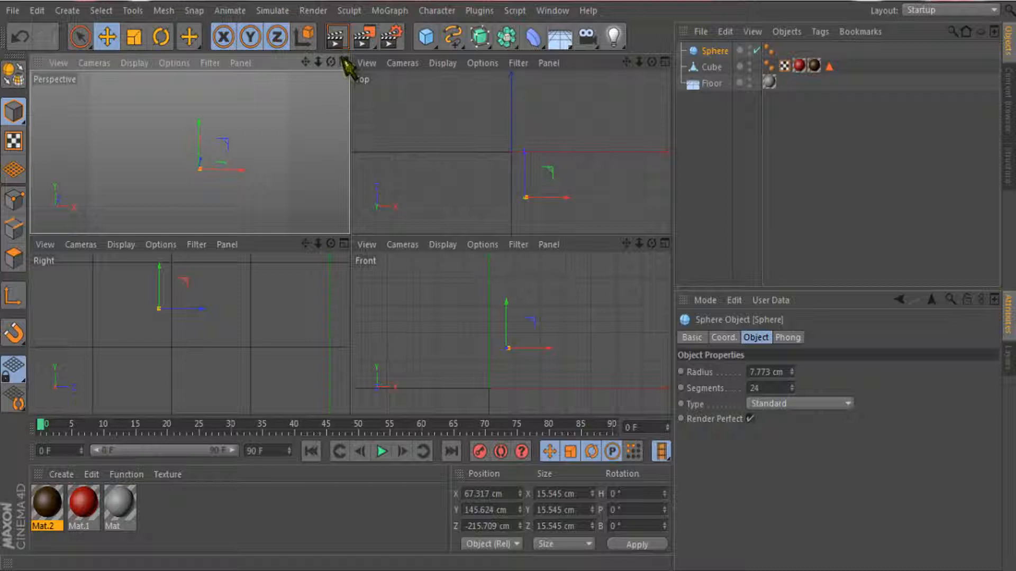
mouse_move(353, 65)
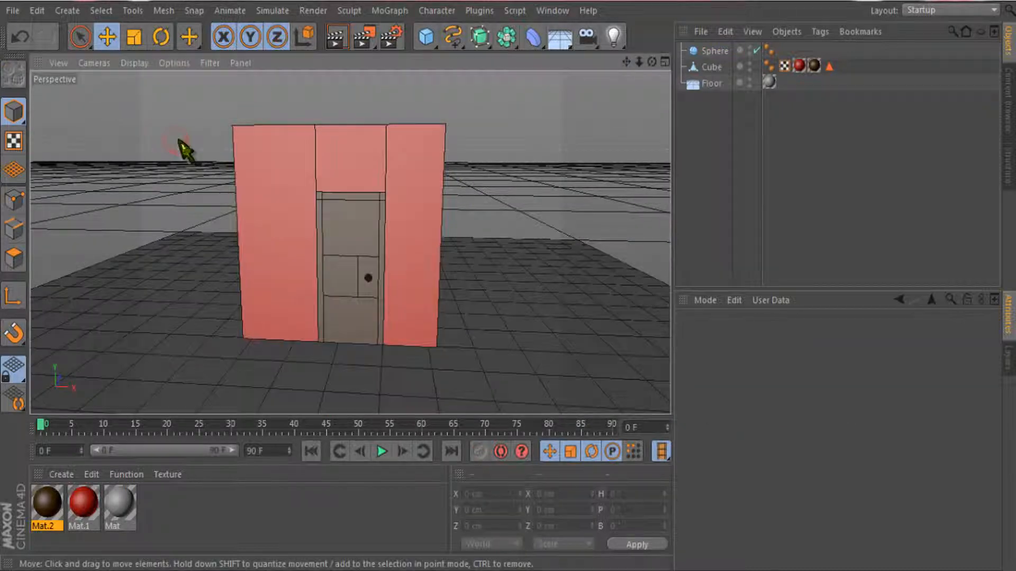
Select the pink box in the perspective view and clear the selection.
click(373, 290)
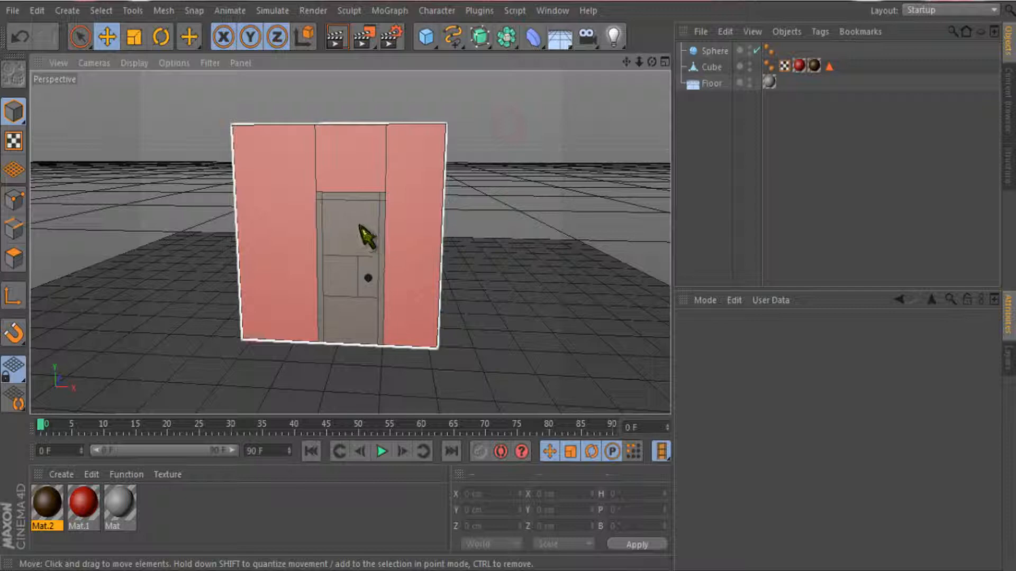
click(711, 67)
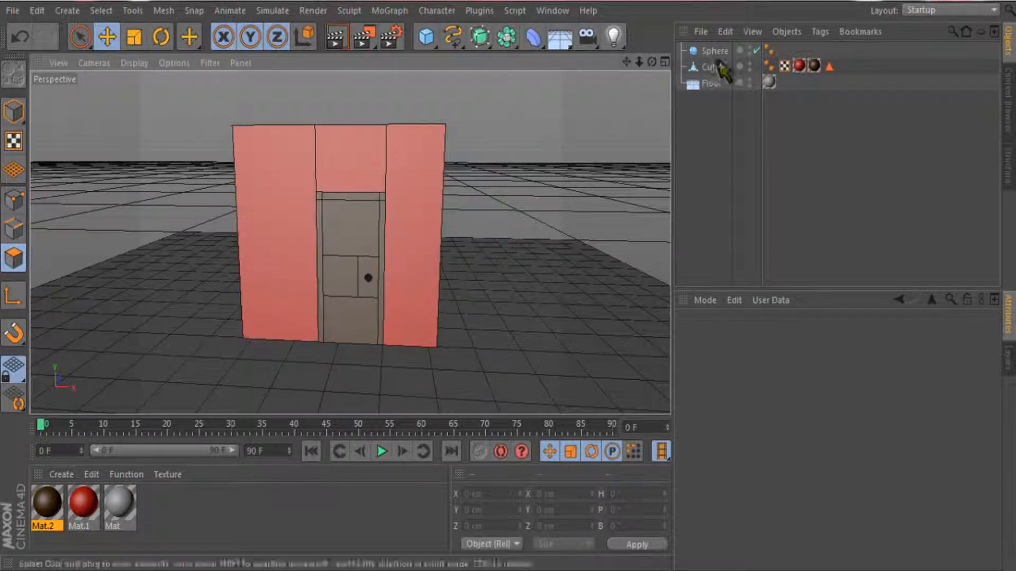
click(712, 67)
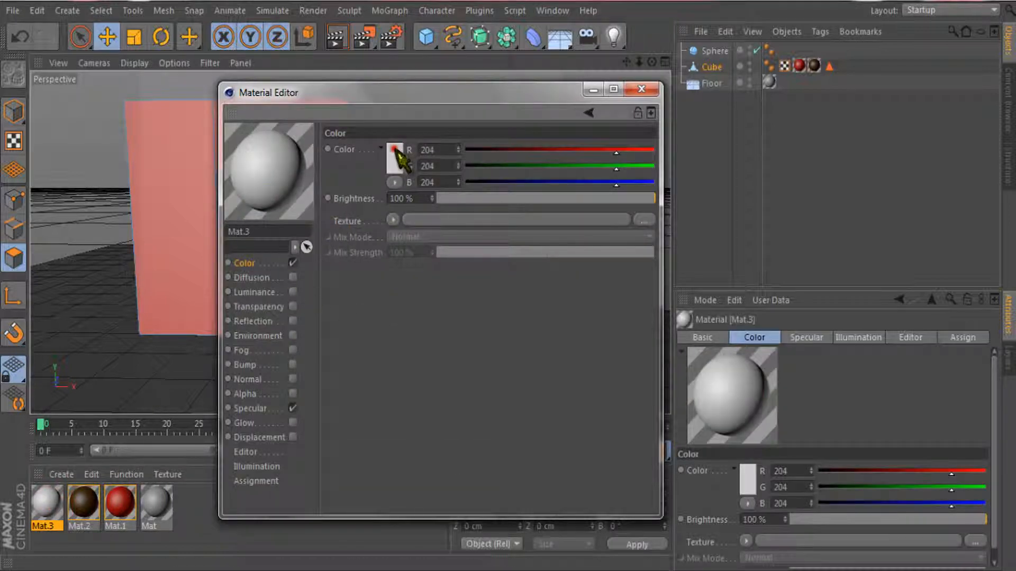
Give Mat.3 an olive colour in the colour chooser and confirm it.
click(395, 150)
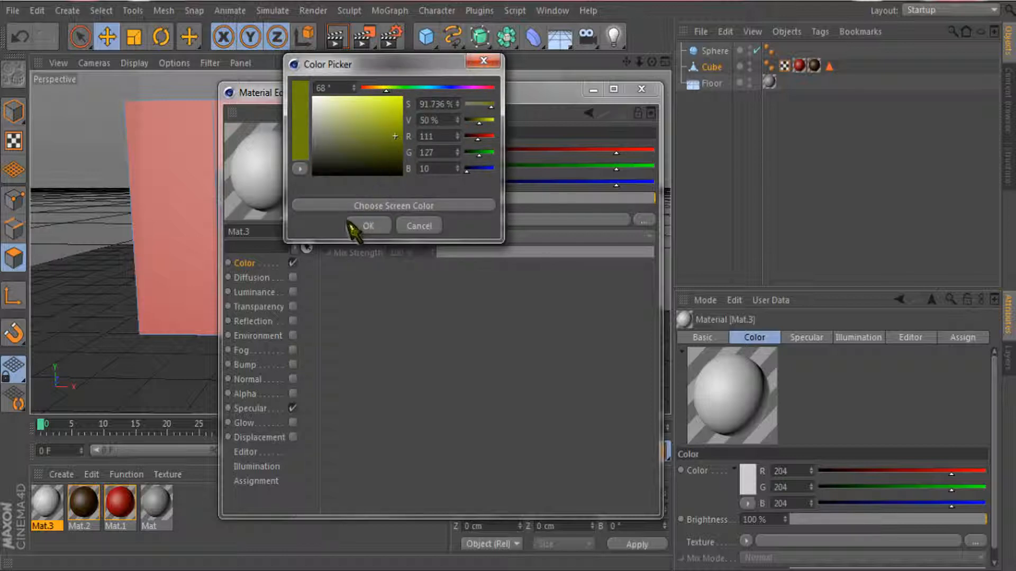
click(368, 226)
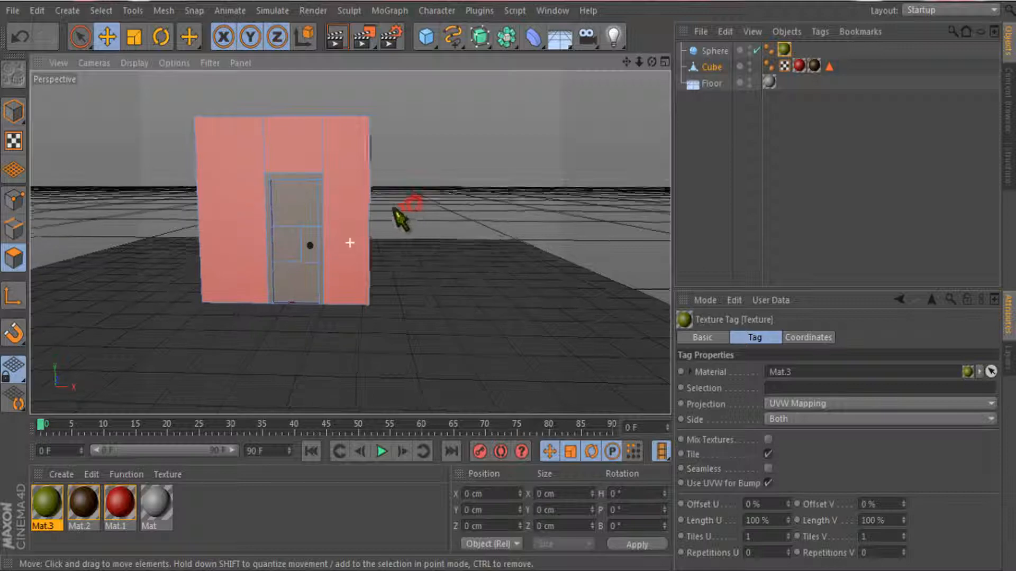
Orbit the perspective camera until the room is viewed head-on.
drag(402, 214, 350, 233)
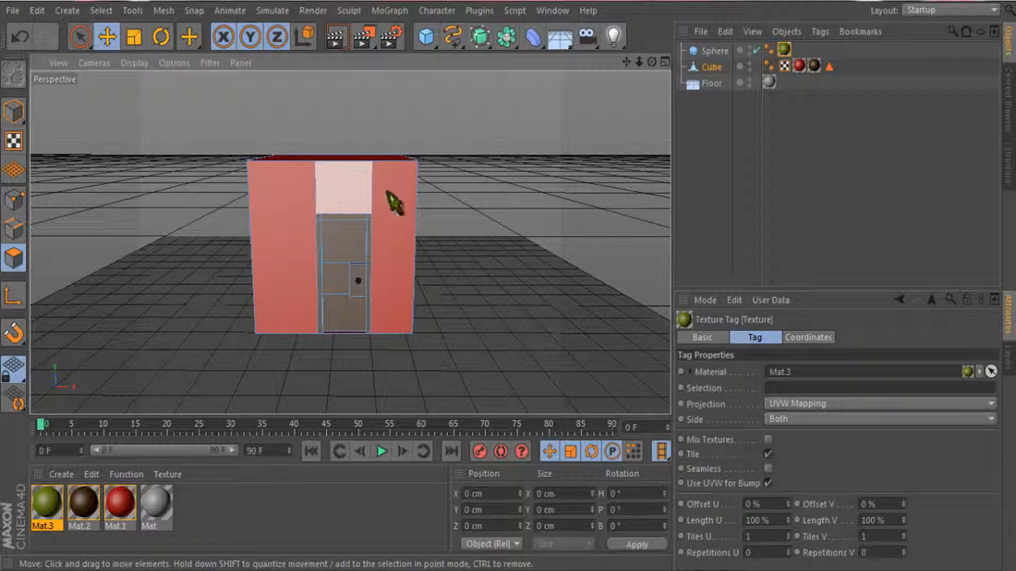
drag(392, 201, 388, 269)
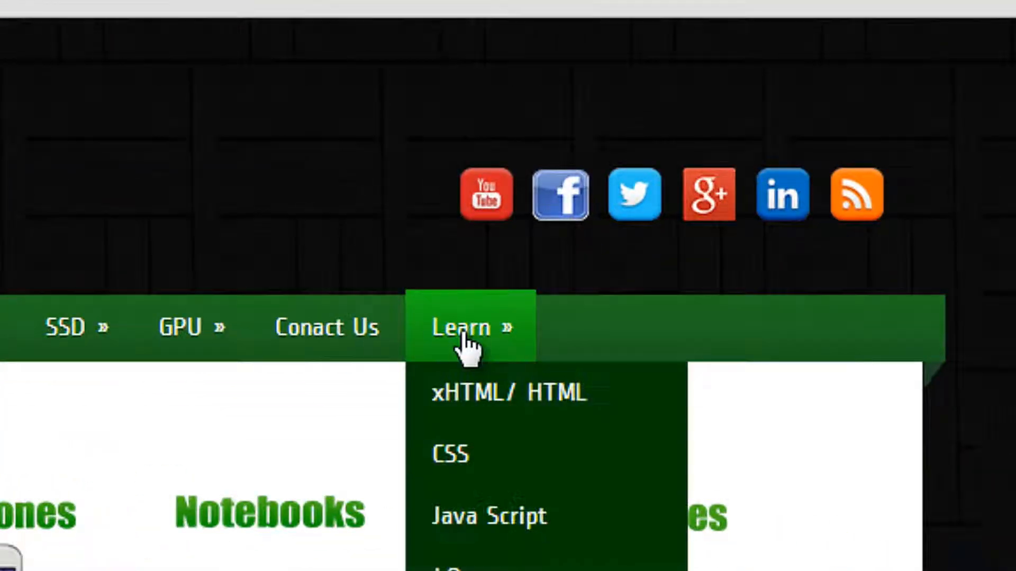
mouse_move(498, 402)
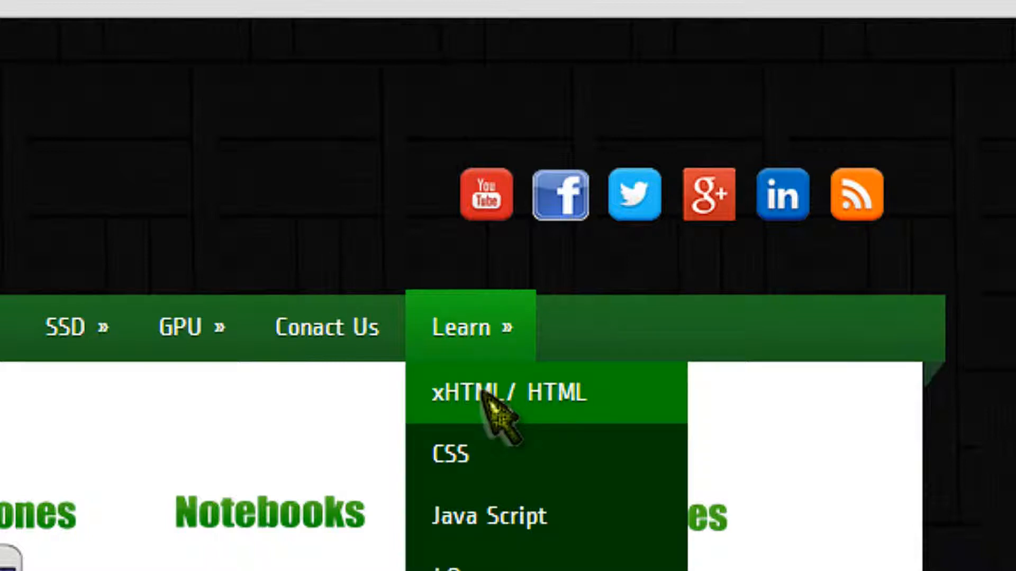